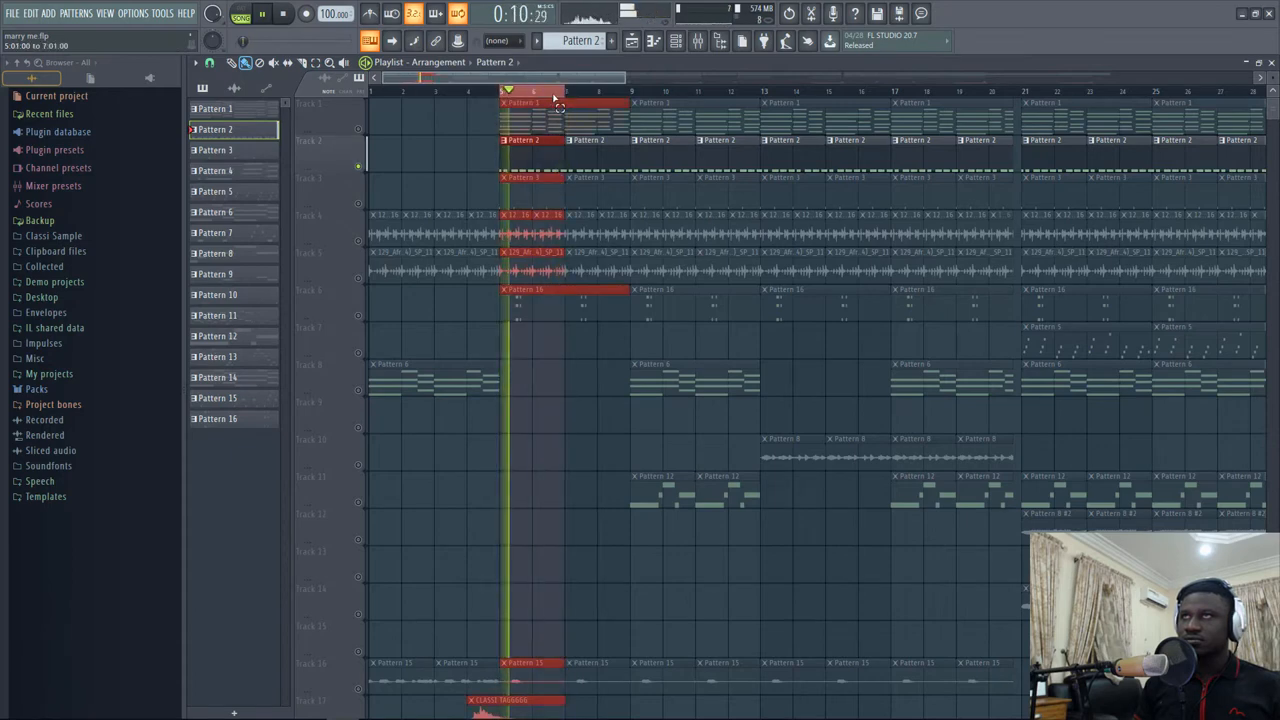
# Show the kick pattern's notes with the channel rack listed over the arrangement
pyautogui.click(668, 44)
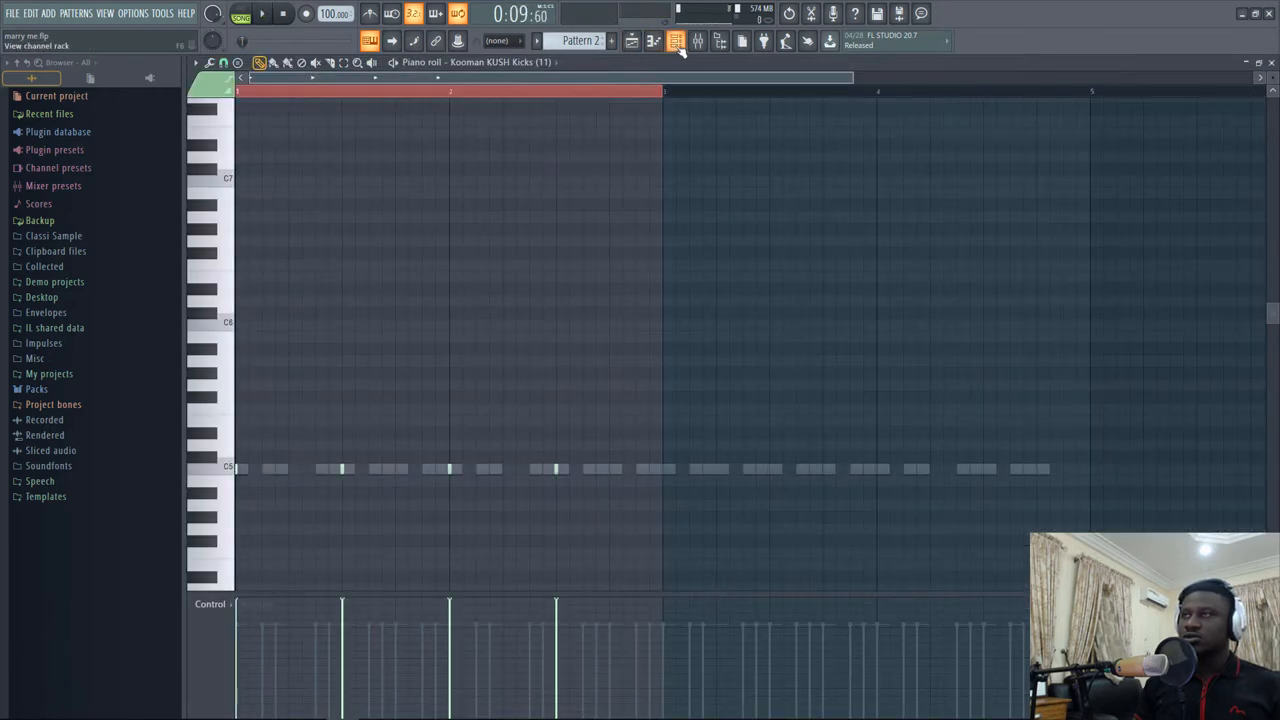
pyautogui.click(672, 44)
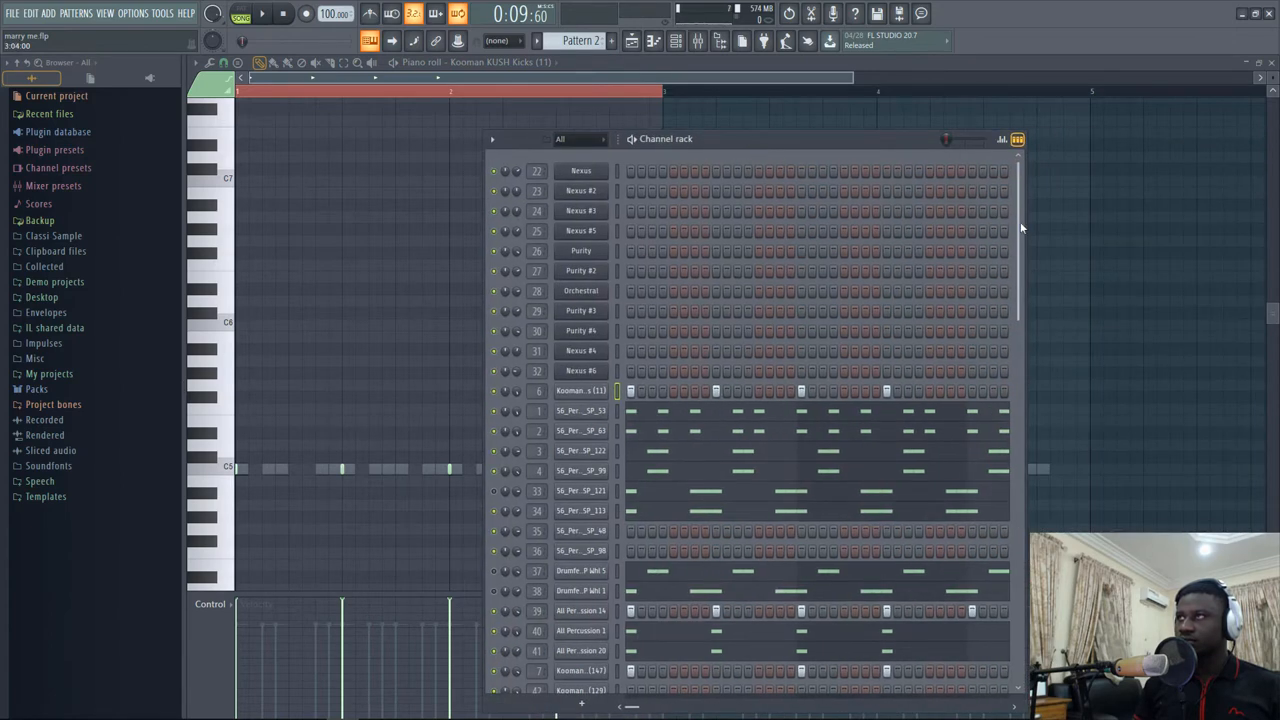
pyautogui.moveTo(1026, 218)
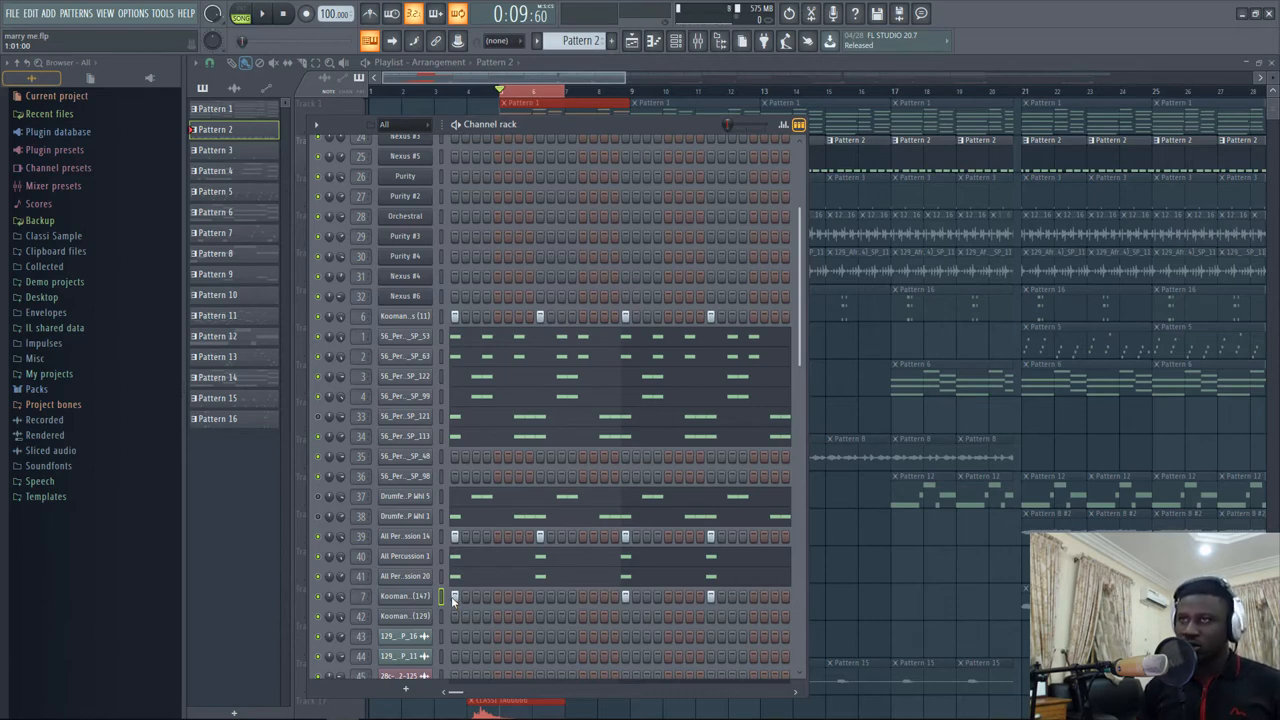
# Show Pattern 1's Nexus chord notes in the piano roll
pyautogui.click(408, 596)
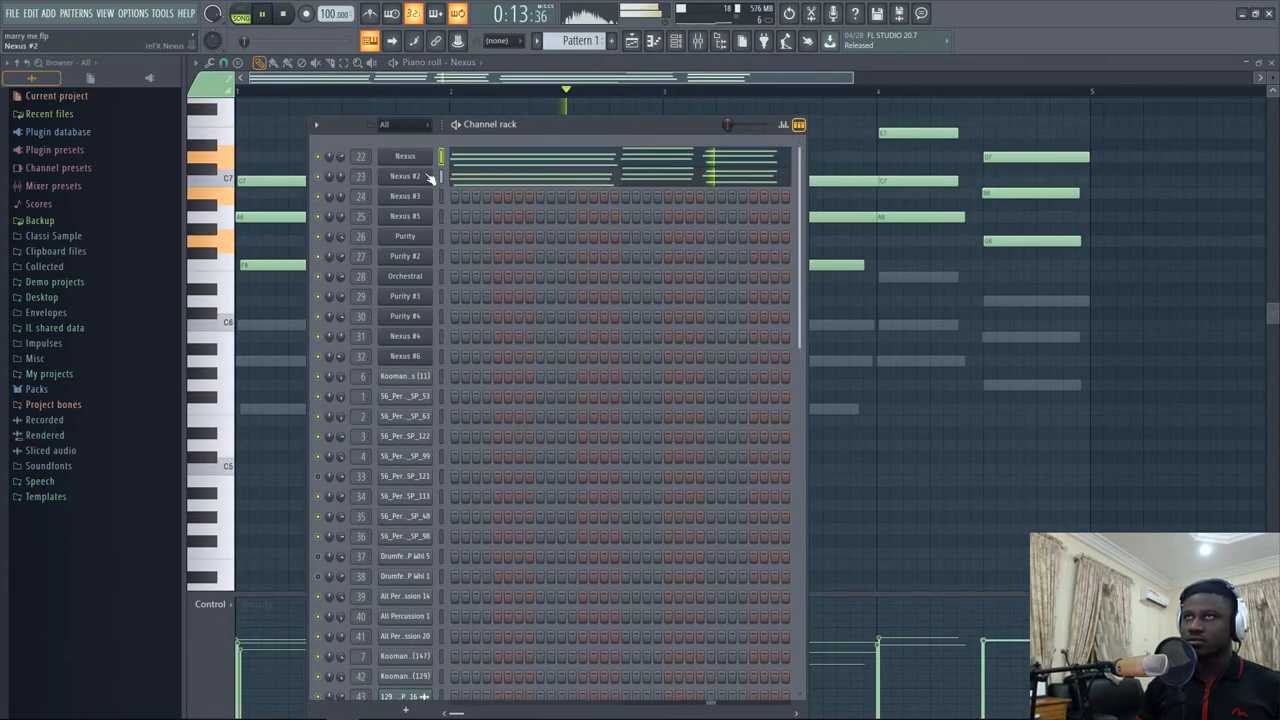
# Review the Nexus #2 PN Lofi Rhodes preset, then leave only its chord notes showing
pyautogui.click(404, 176)
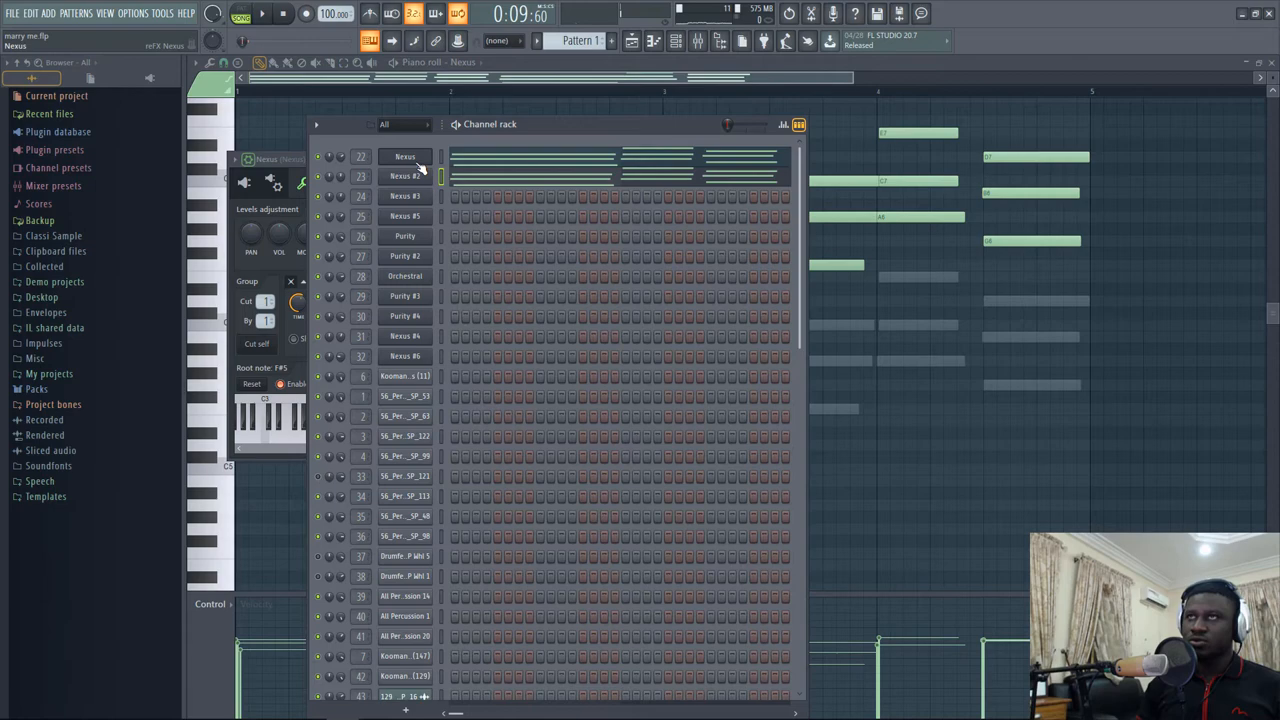
pyautogui.click(402, 156)
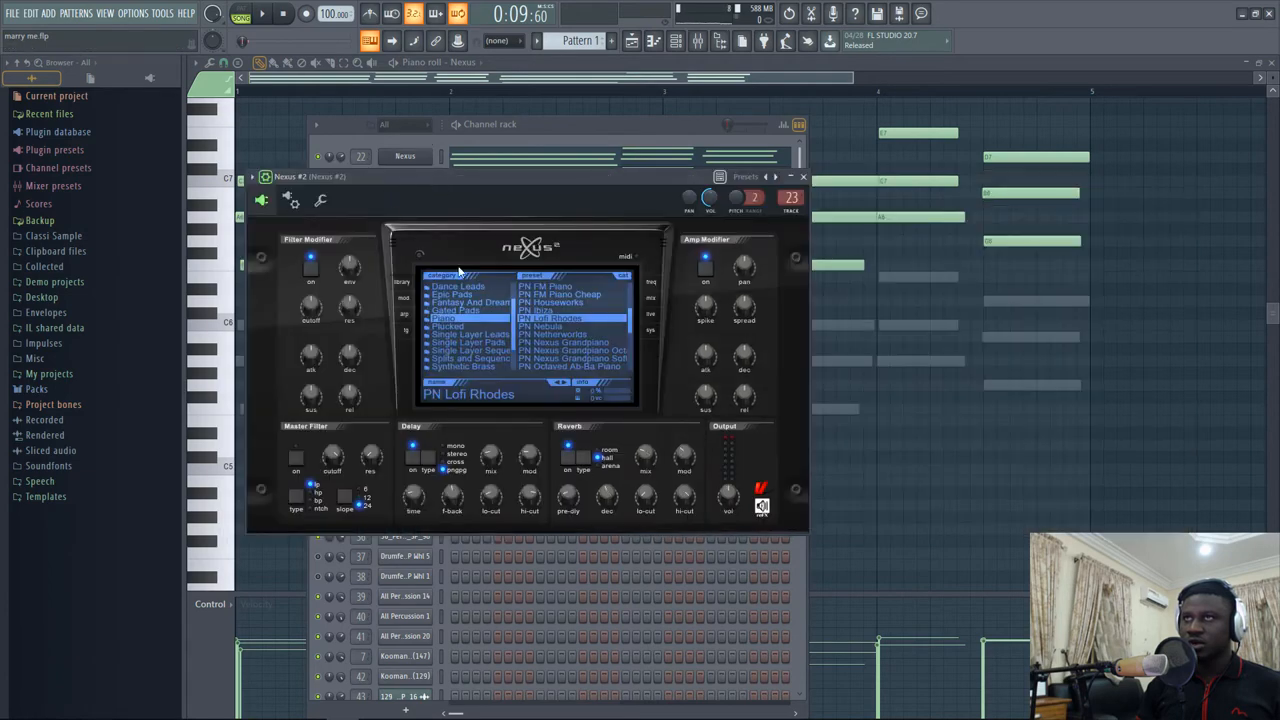
pyautogui.moveTo(510, 194)
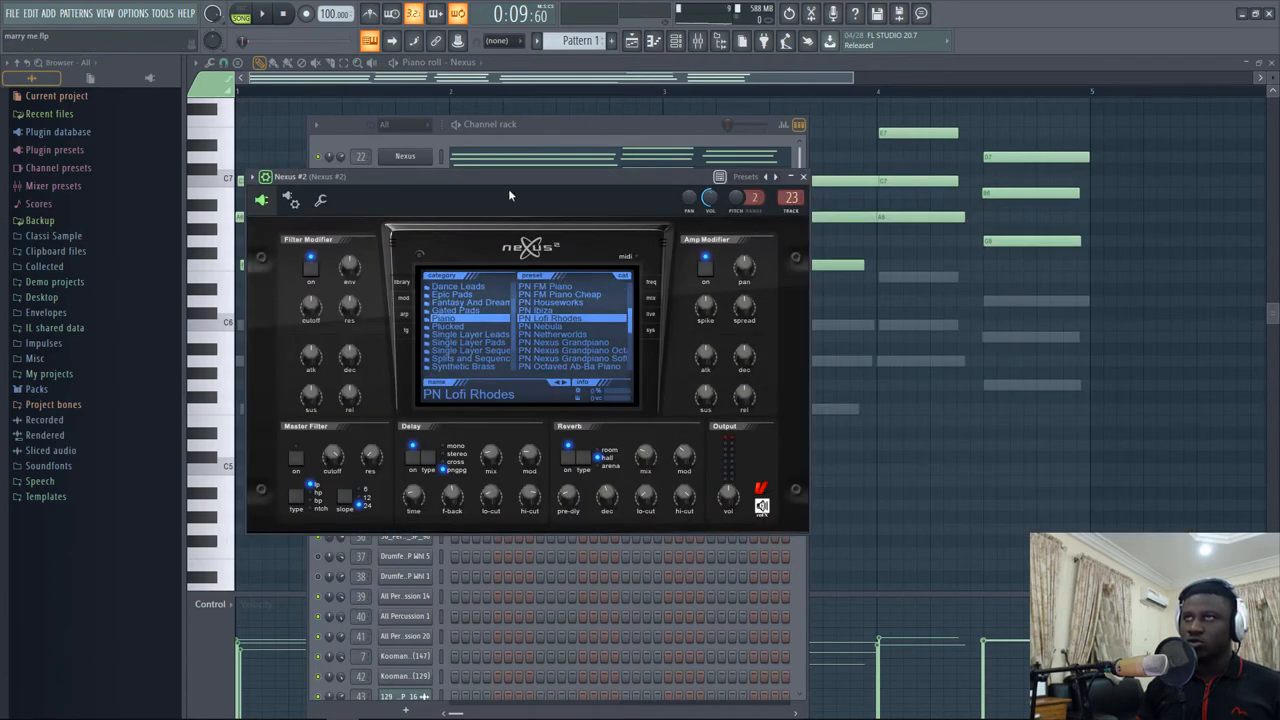
pyautogui.click(802, 176)
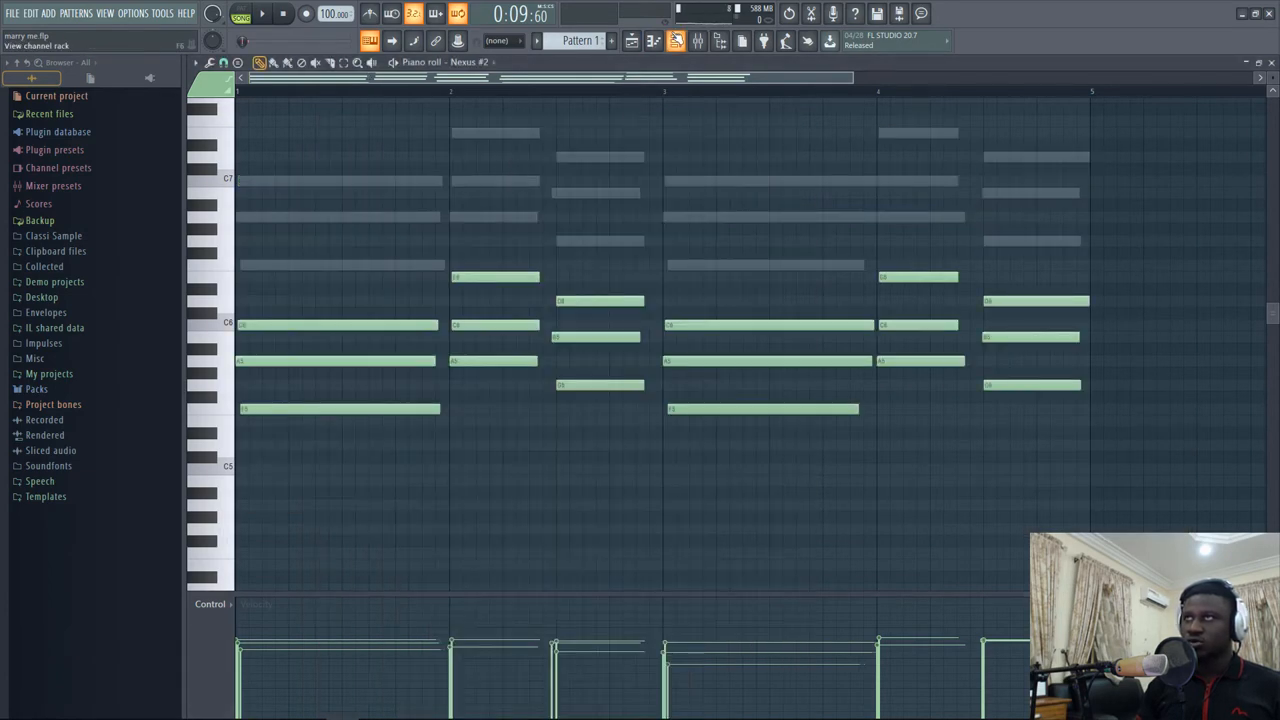
# Switch back to the Playlist arrangement with all patterns laid out
pyautogui.click(664, 44)
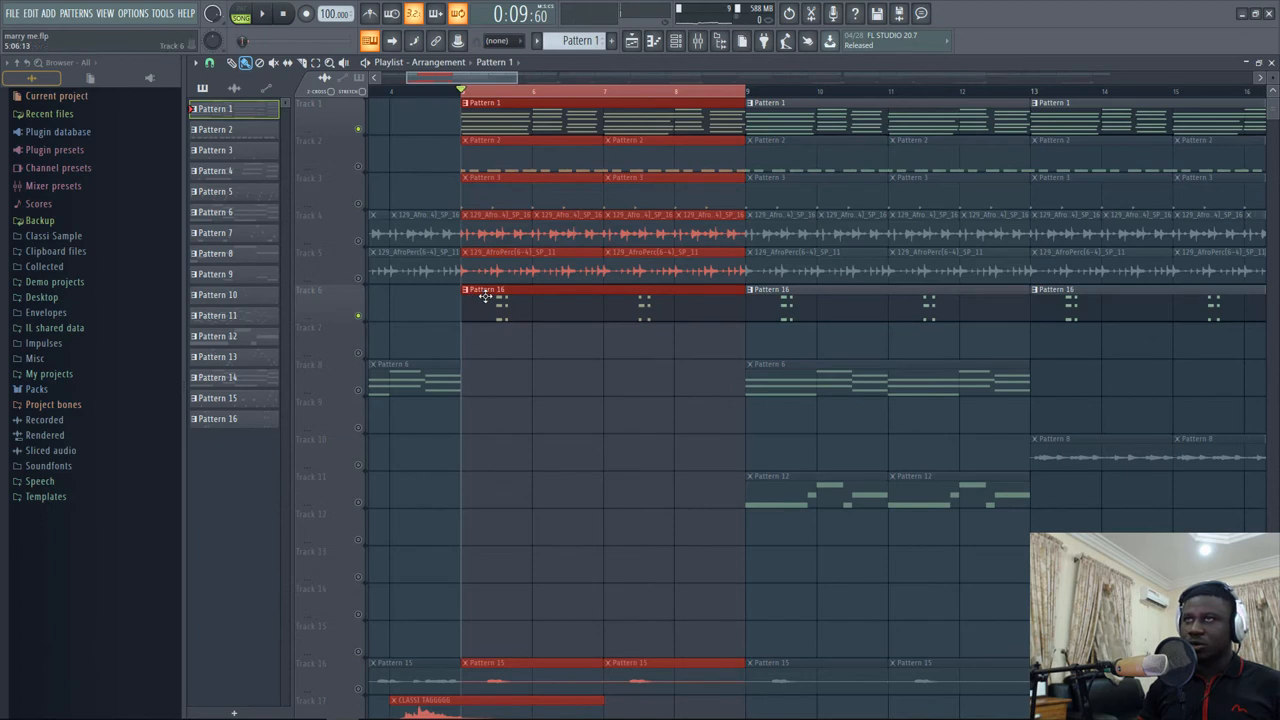
# Review the Edirol Orchestral instrument's section patches from the channel rack
pyautogui.doubleClick(484, 296)
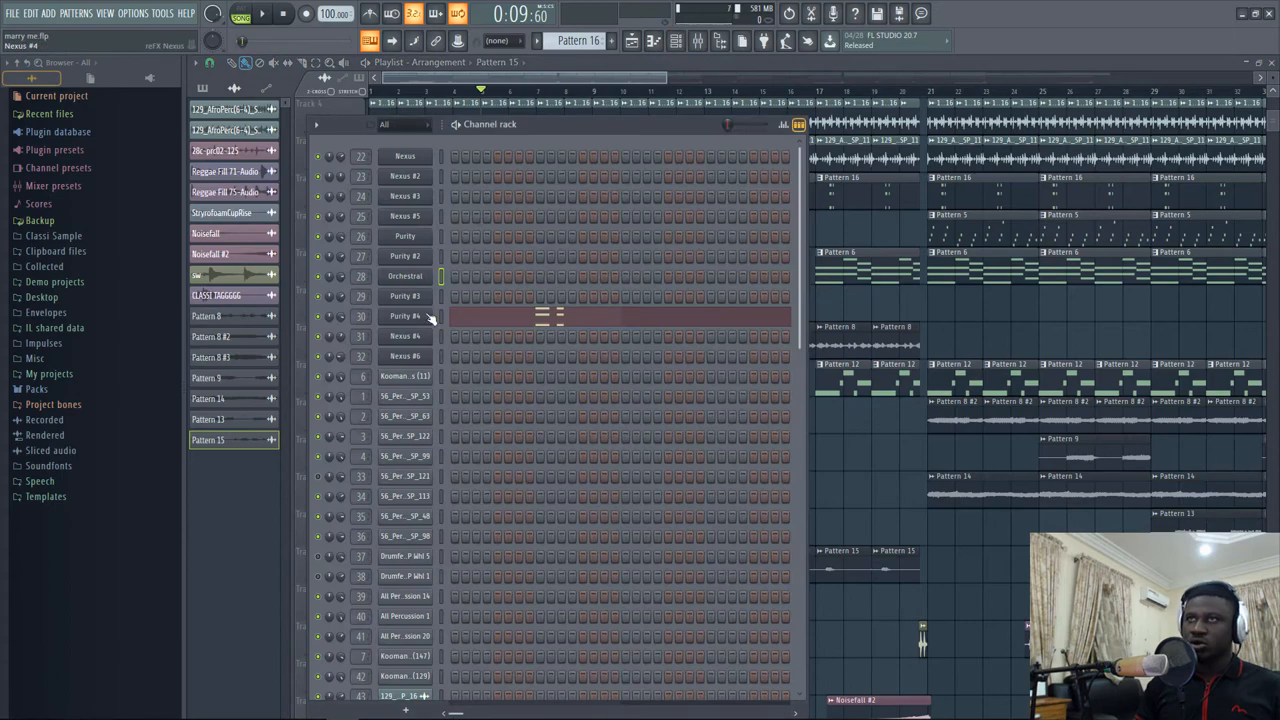
pyautogui.click(404, 276)
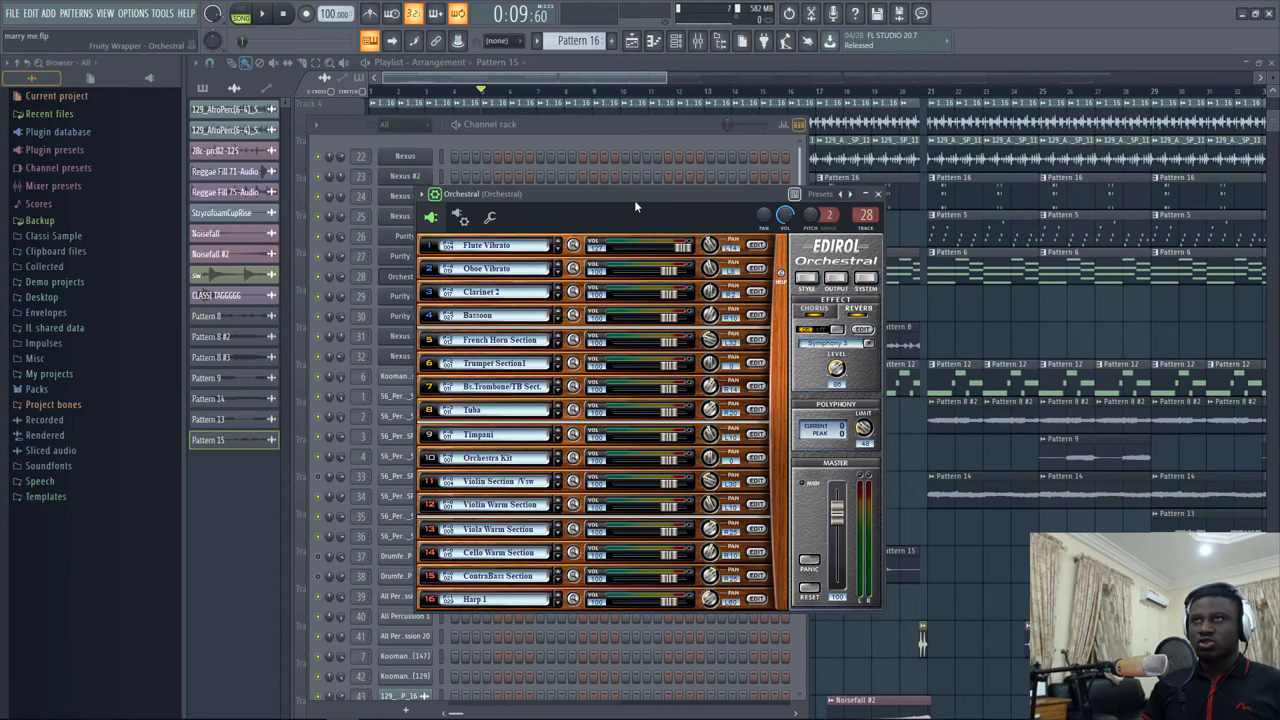
pyautogui.moveTo(560, 210)
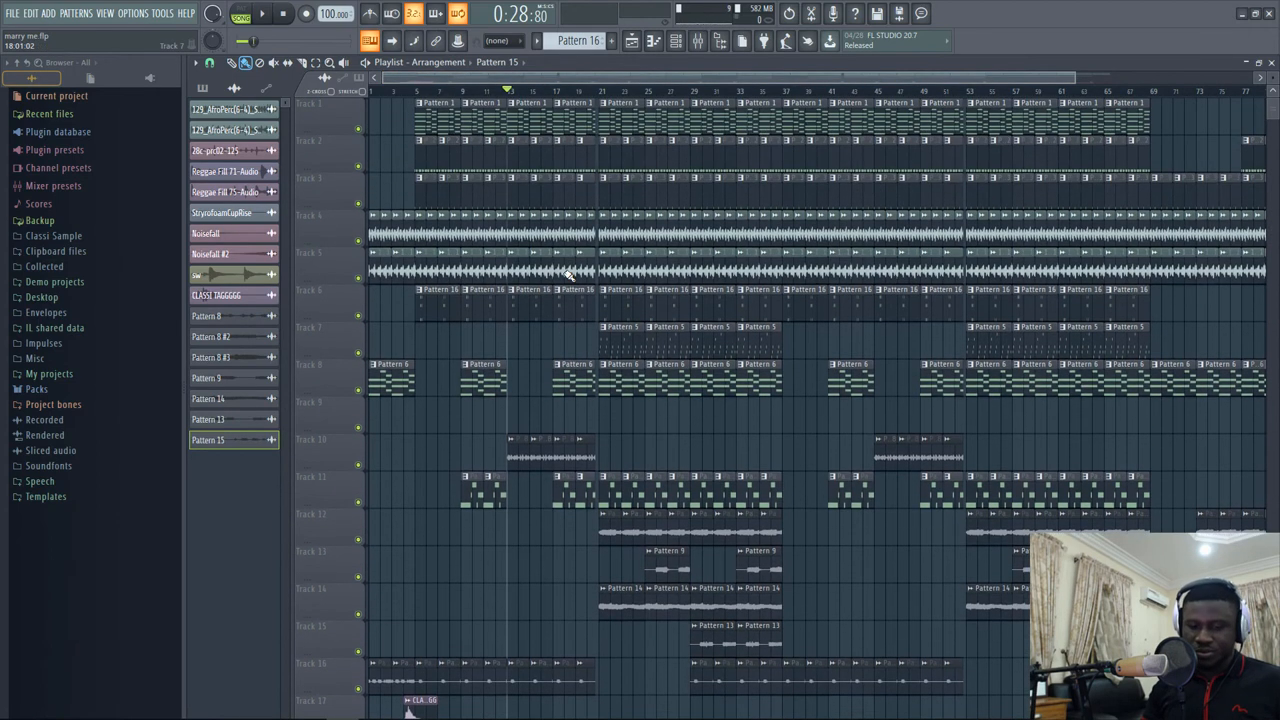
pyautogui.click(476, 92)
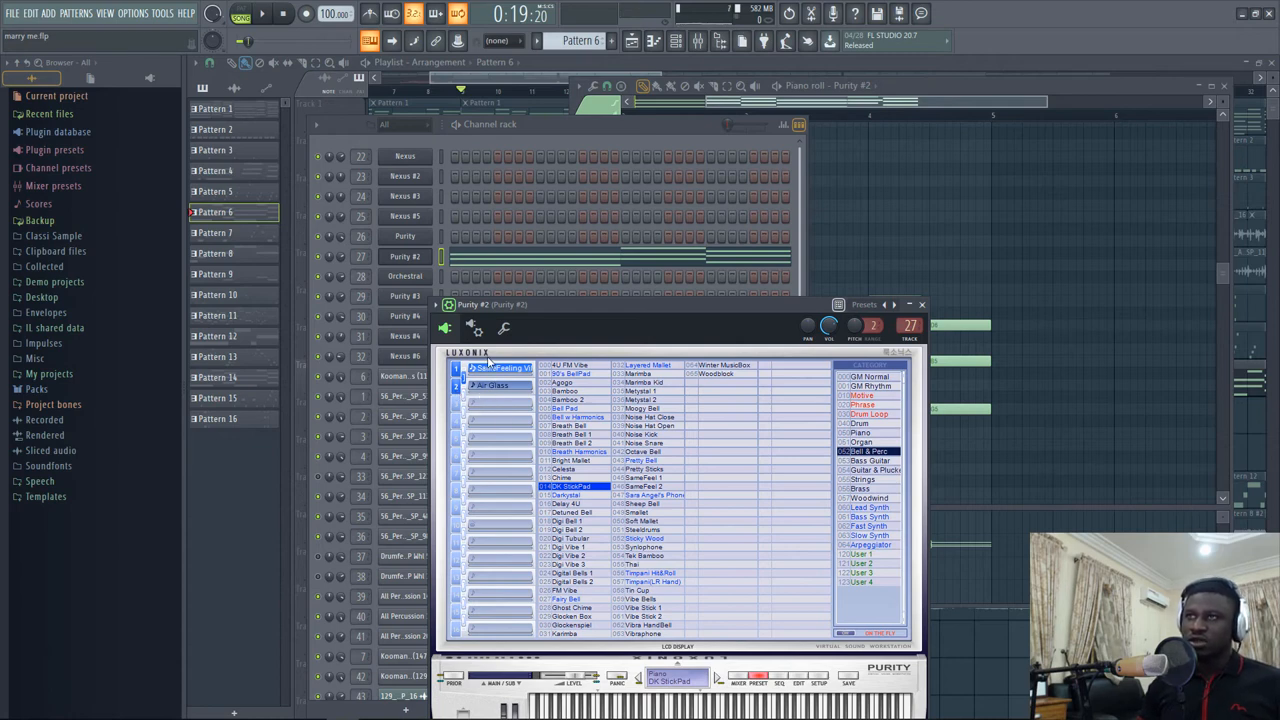
pyautogui.click(628, 40)
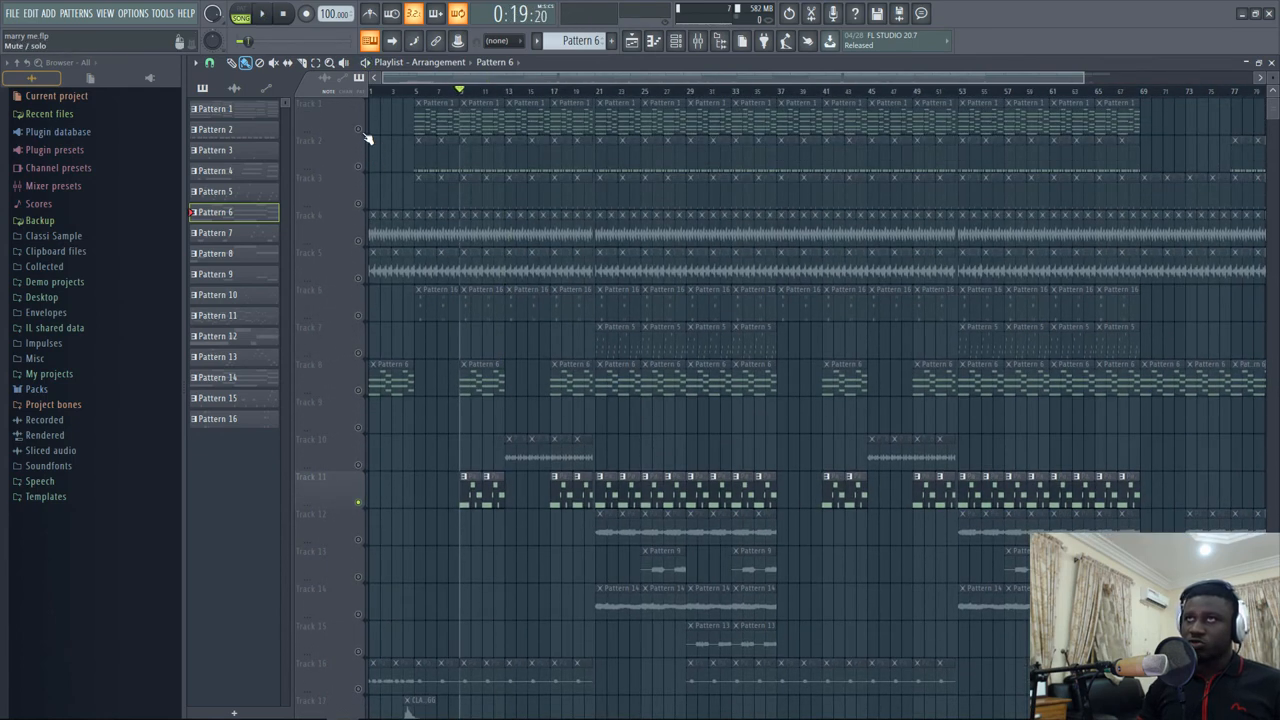
# Scroll to the Purity channel's Pattern 5 melody notes
pyautogui.scroll(-3)
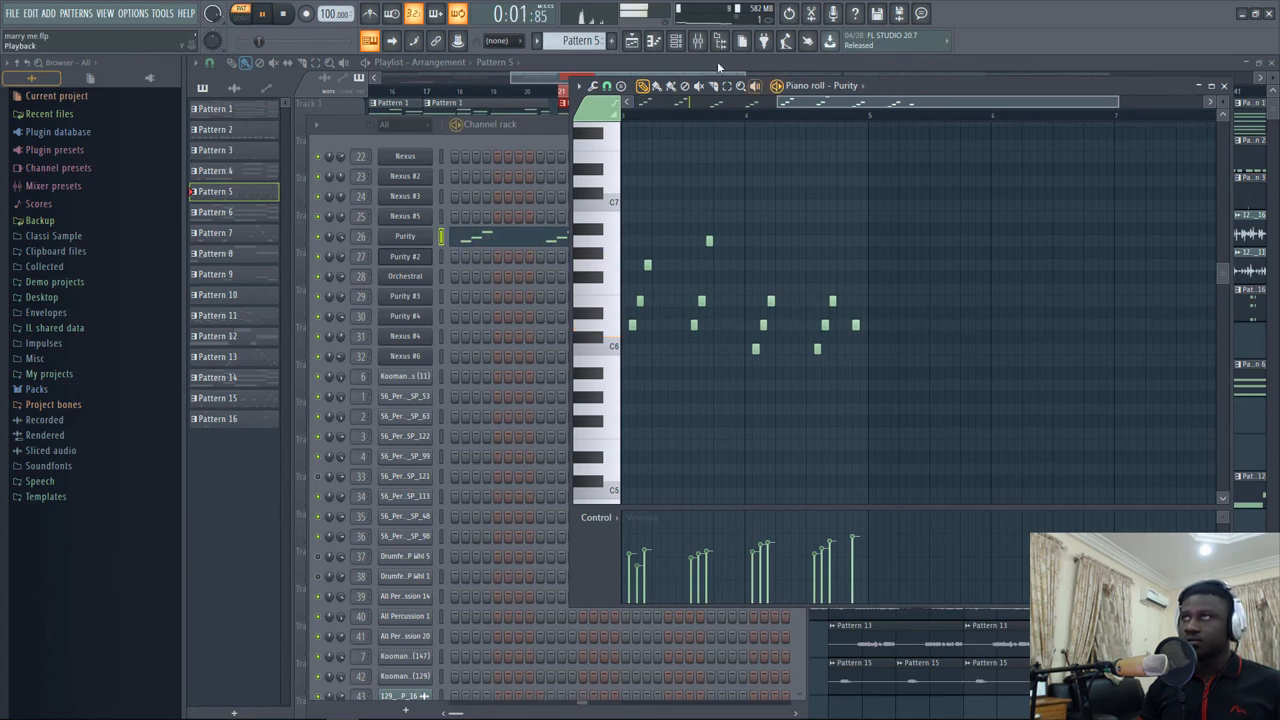
# Close Pattern 5's note editor and scroll down the playlist arrangement
pyautogui.click(402, 236)
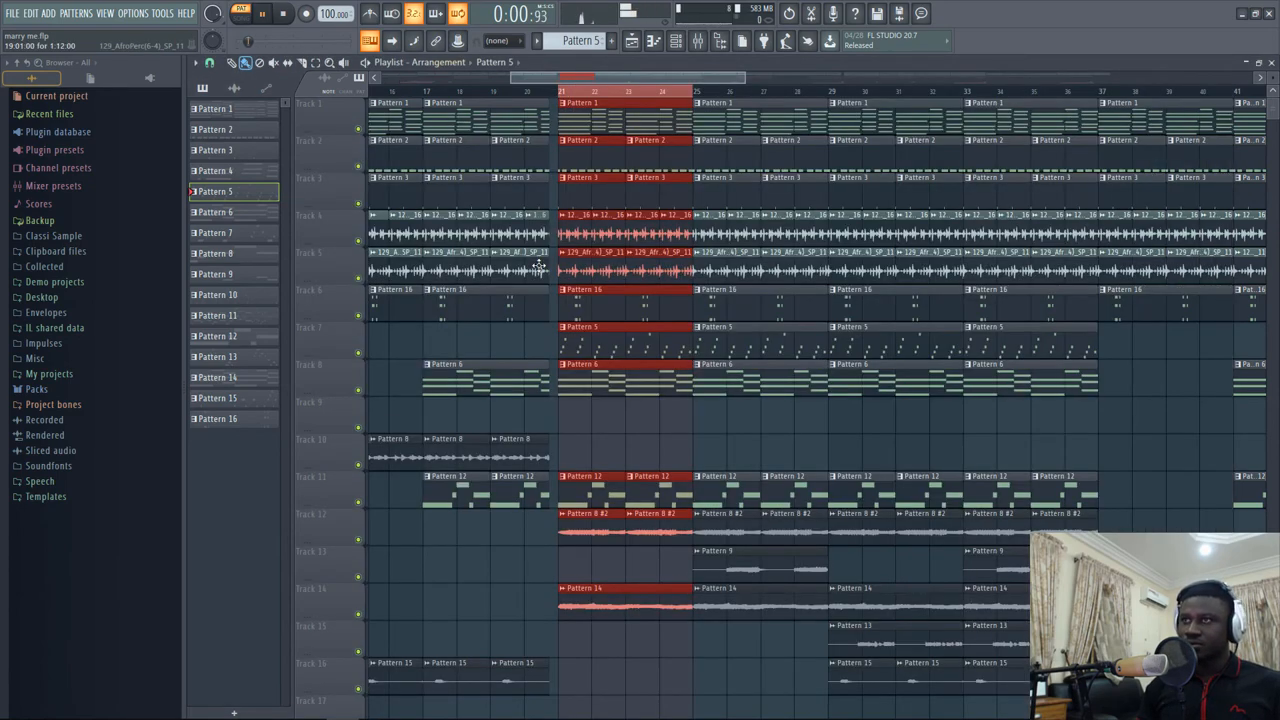
pyautogui.scroll(-3)
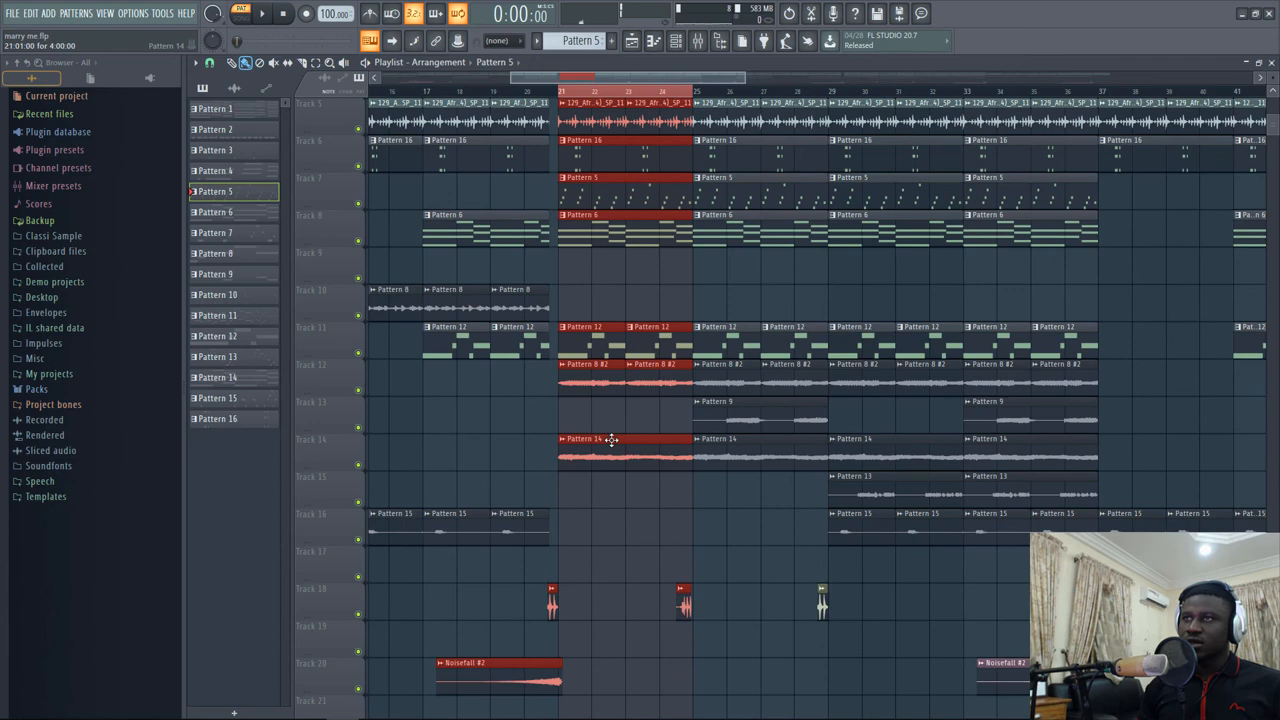
pyautogui.doubleClick(590, 440)
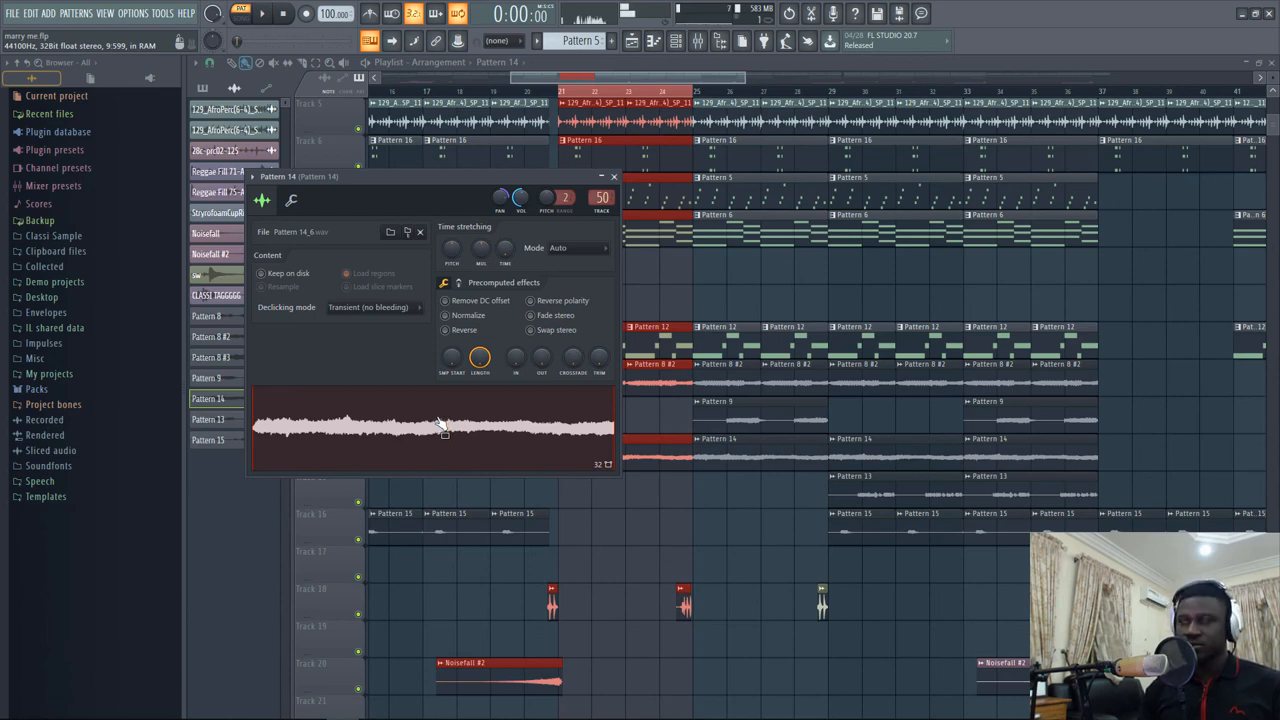
pyautogui.moveTo(564, 412)
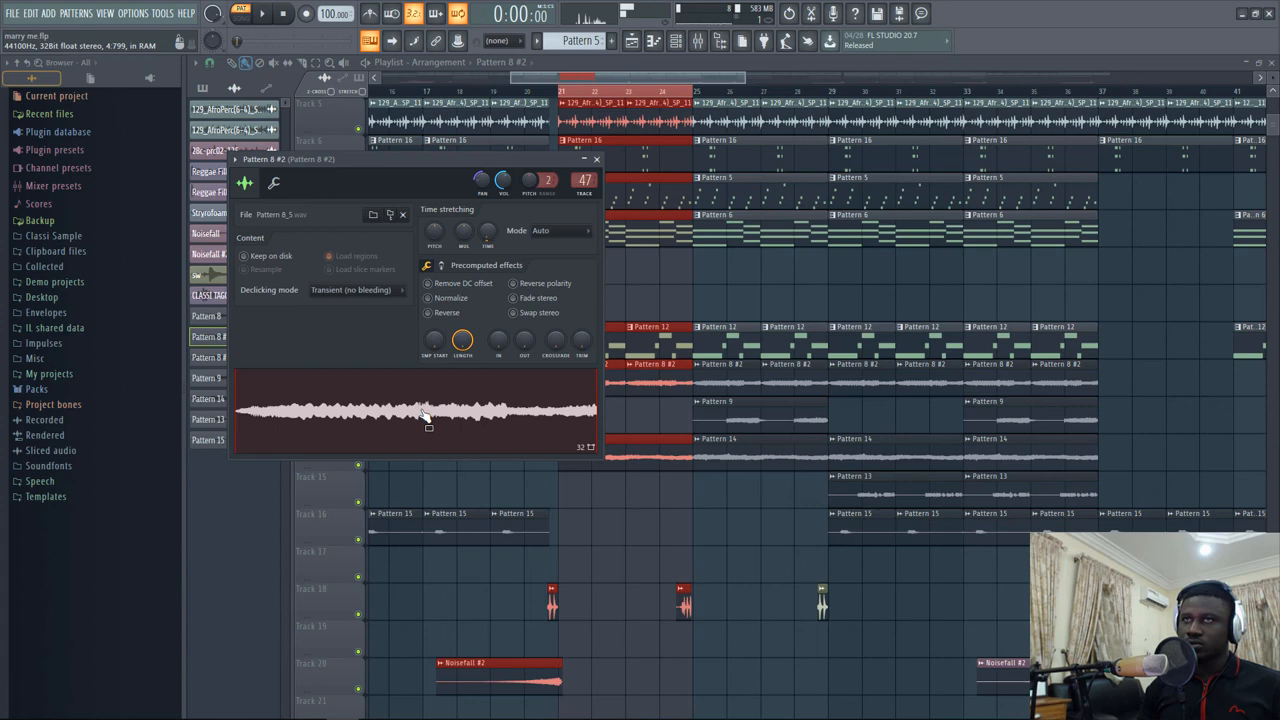
pyautogui.click(592, 160)
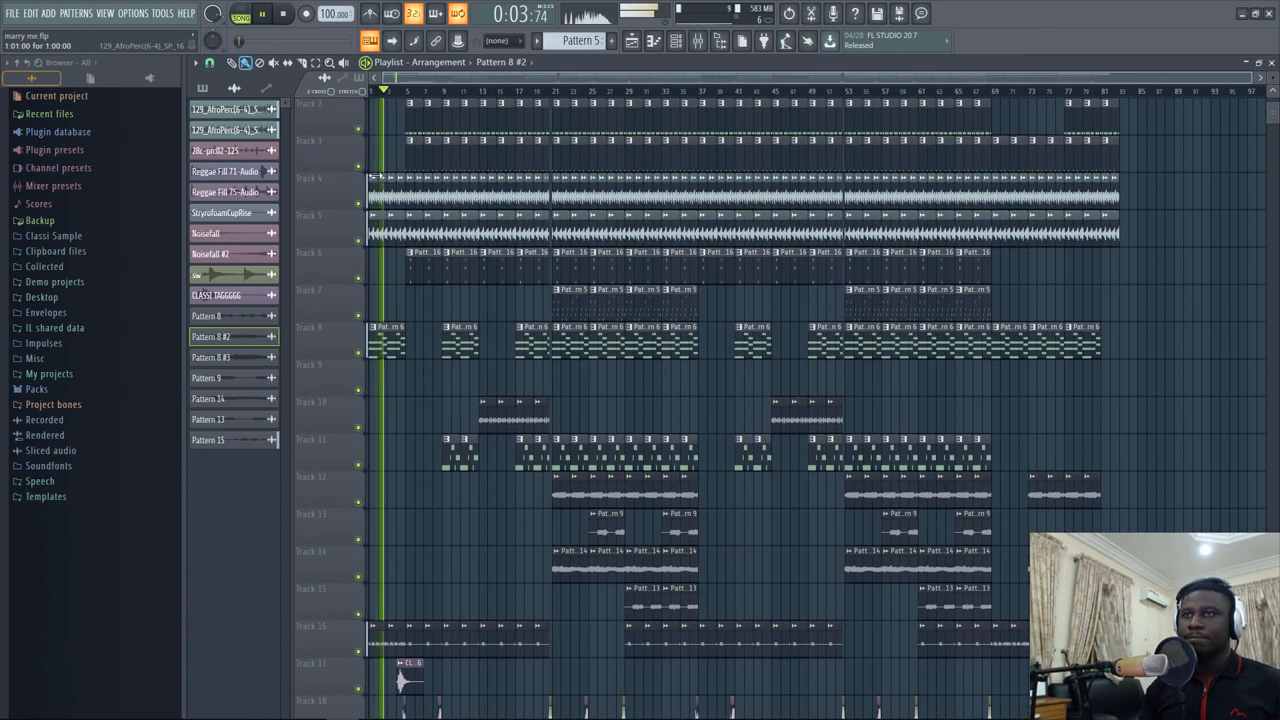
# Scroll the lower tracks into view during full-song playback
pyautogui.scroll(-3)
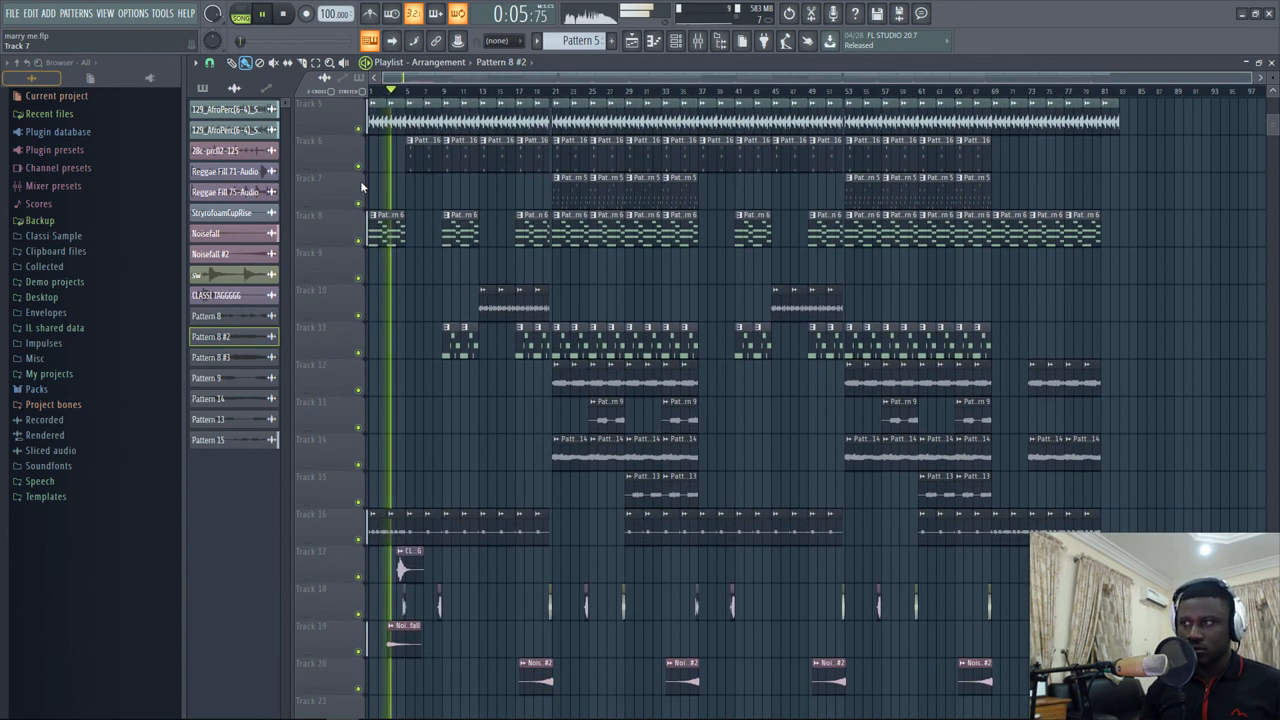